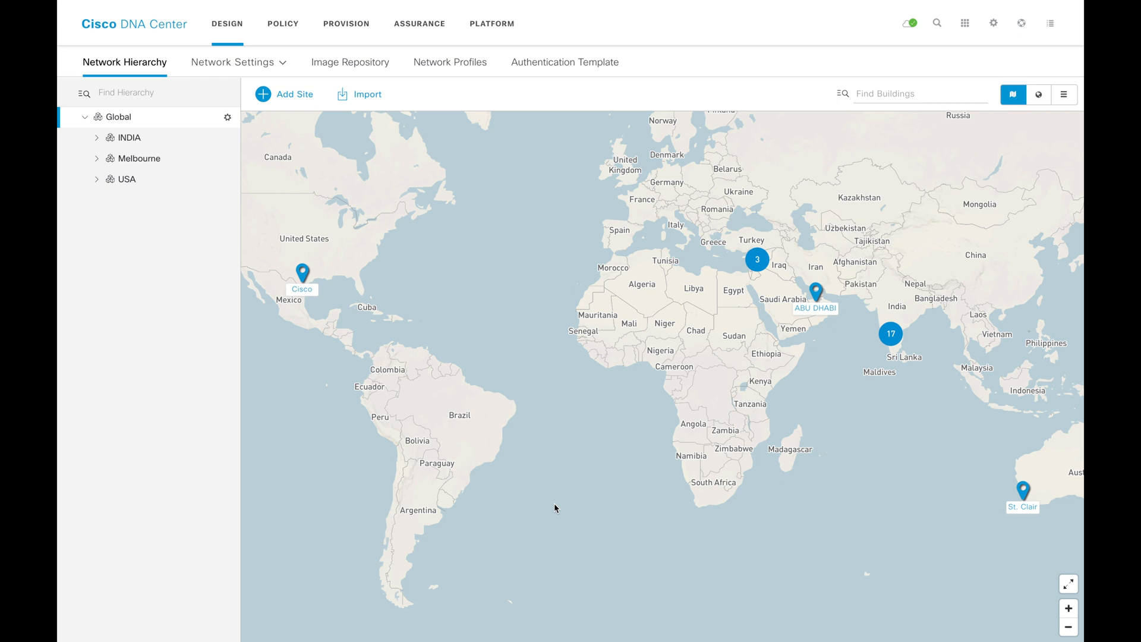
Step: Show the help menu with About, API Reference and support entries
{"action": "left_click", "coordinate": [1022, 22]}
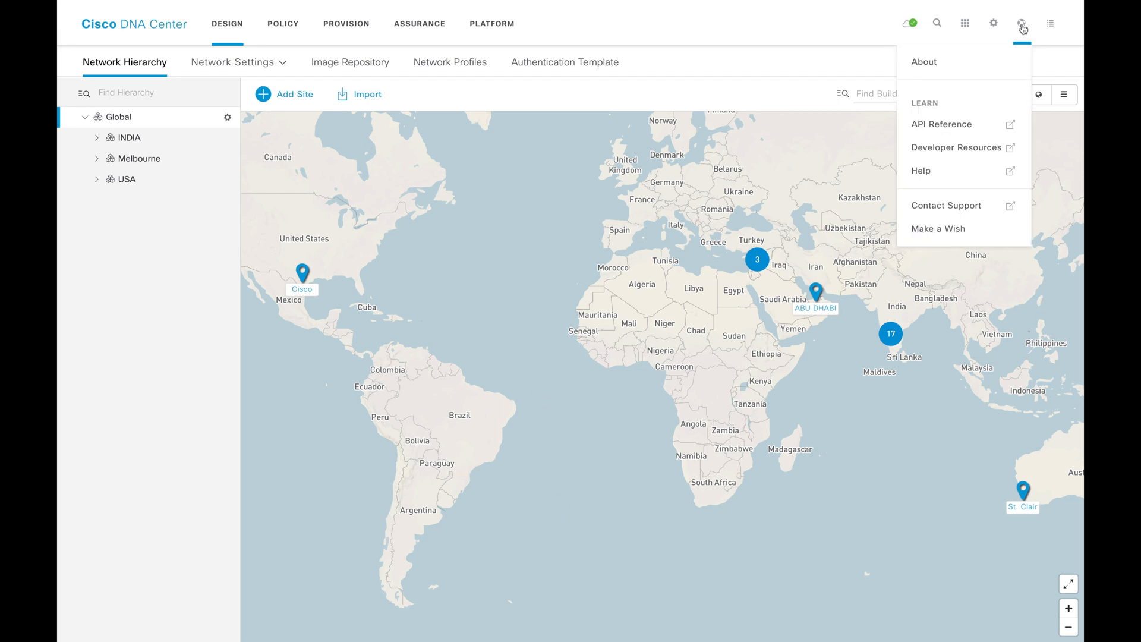
Step: View the About dialog confirming version 1.3.3.7, then close it
{"action": "left_click", "coordinate": [924, 62]}
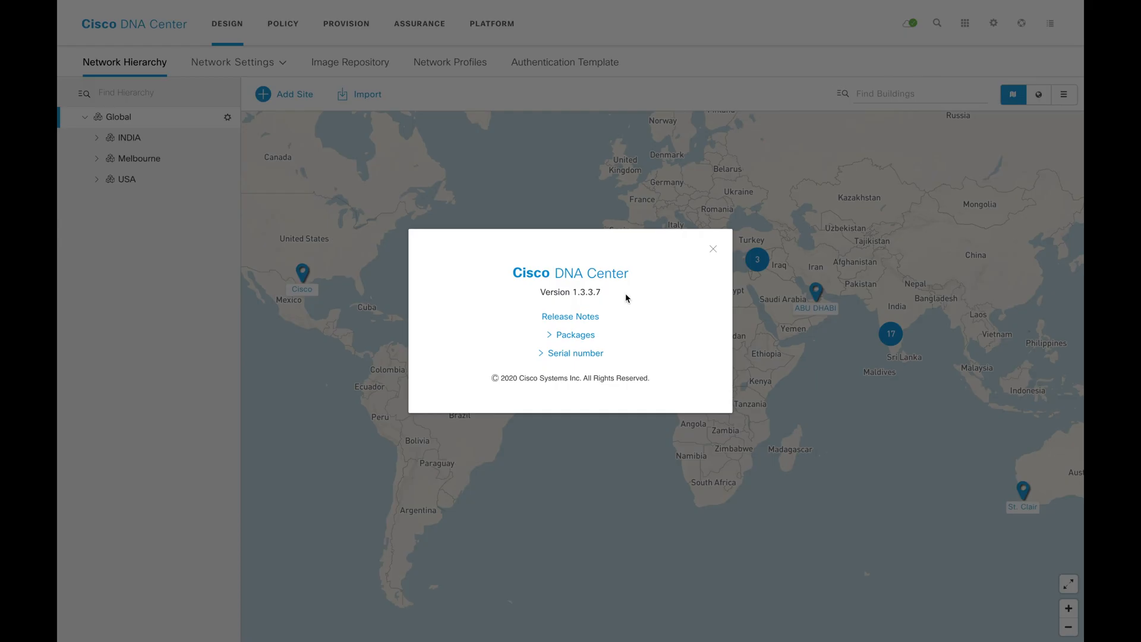
{"action": "mouse_move", "coordinate": [713, 250]}
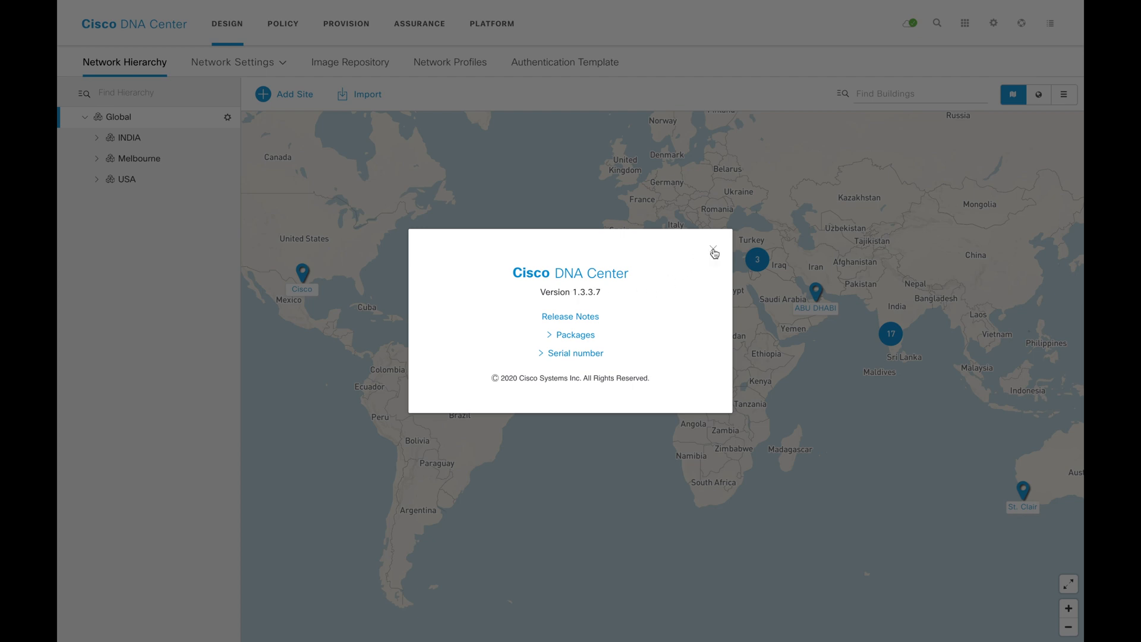
{"action": "left_click", "coordinate": [712, 251]}
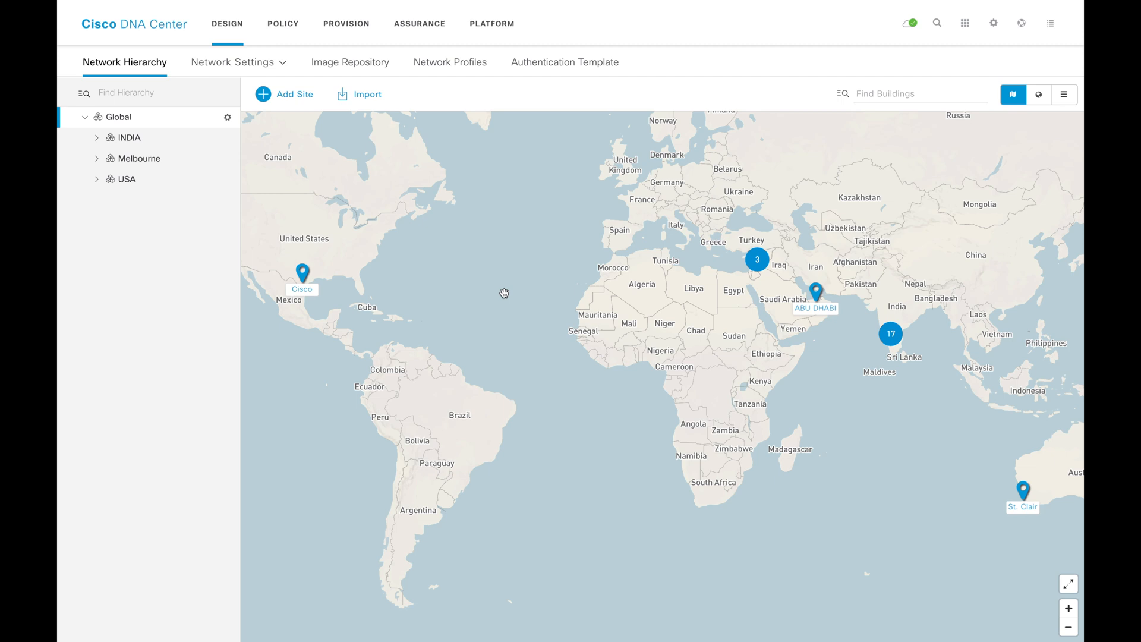
Step: Go to the Provision device inventory listing the five wireless controllers
{"action": "left_click", "coordinate": [346, 23]}
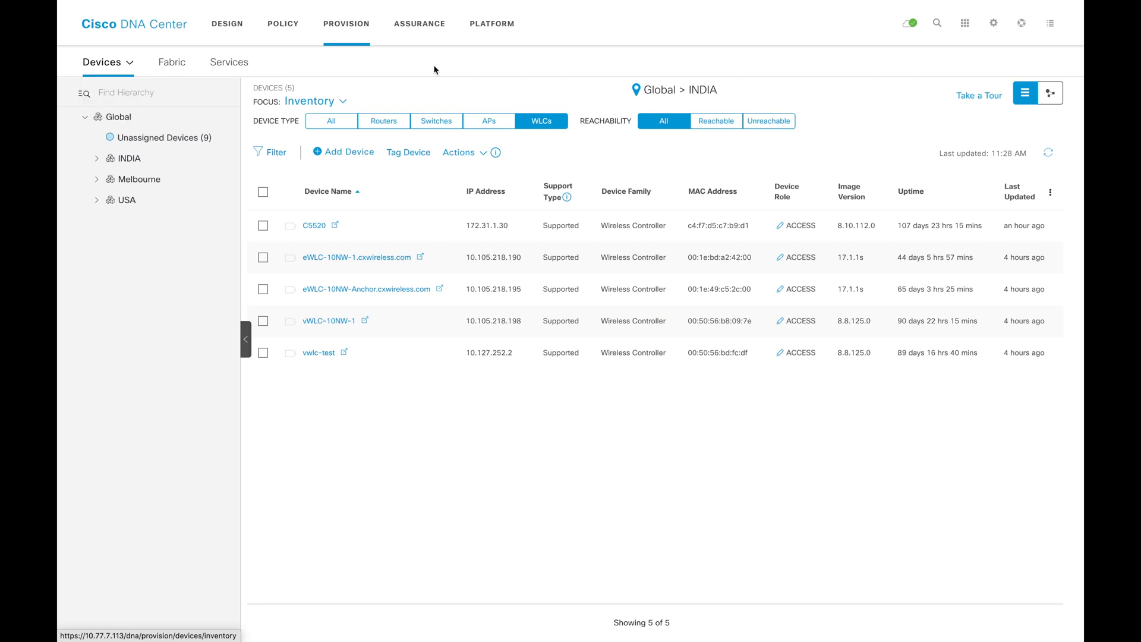
{"action": "mouse_move", "coordinate": [441, 71]}
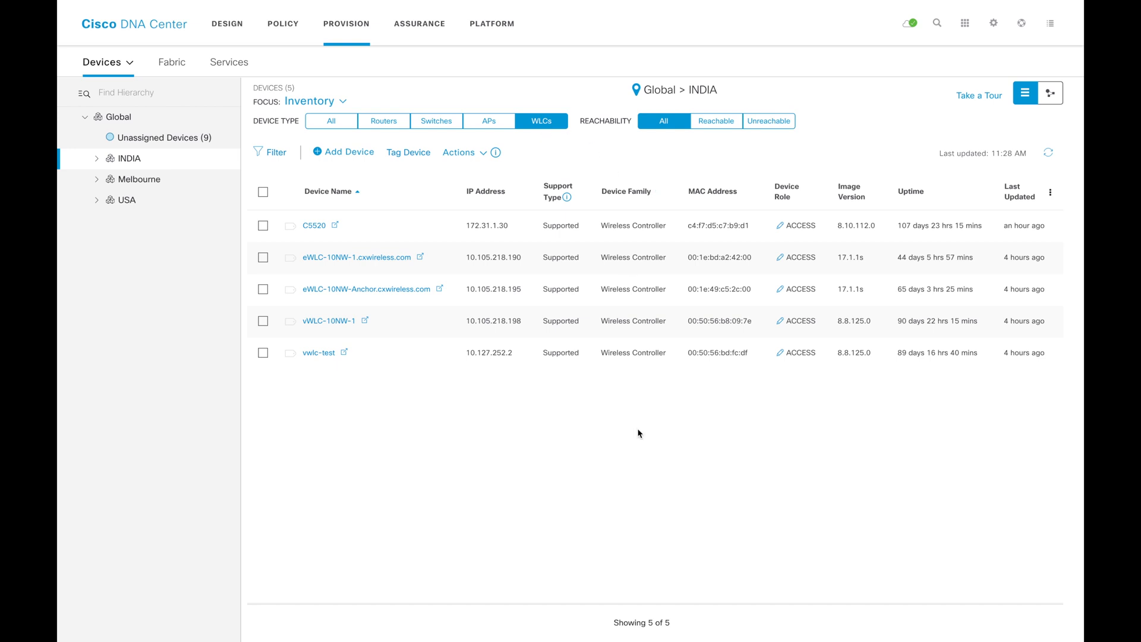
{"action": "mouse_move", "coordinate": [440, 423]}
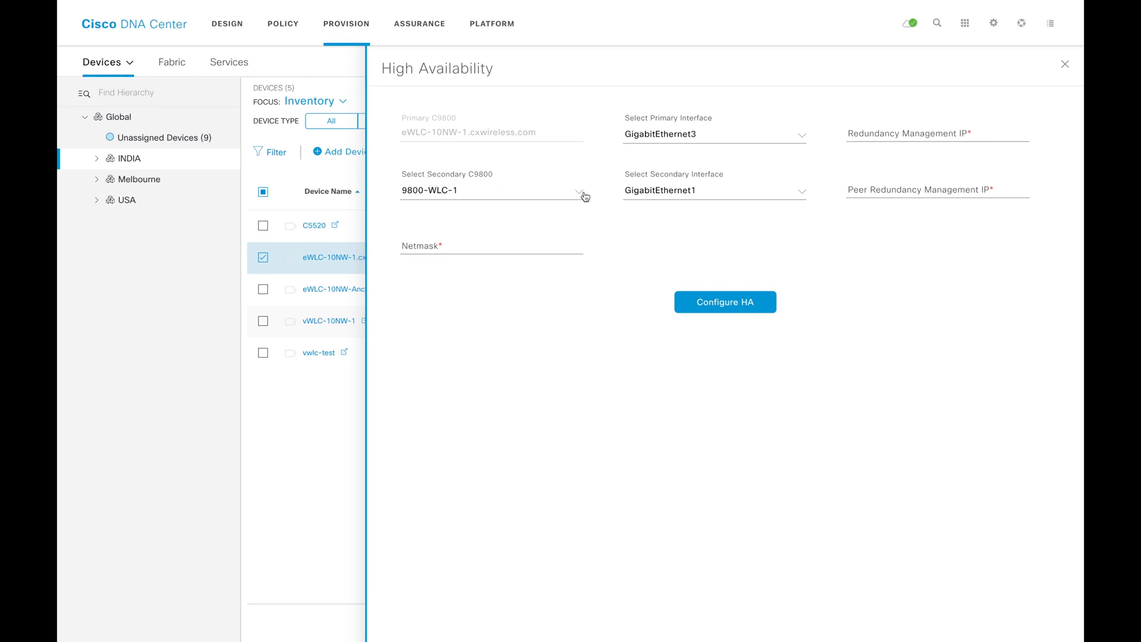
Step: Choose 9800-WLC-1 as secondary with GigabitEthernet3 primary and GigabitEthernet1 secondary interfaces
{"action": "left_click", "coordinate": [725, 302]}
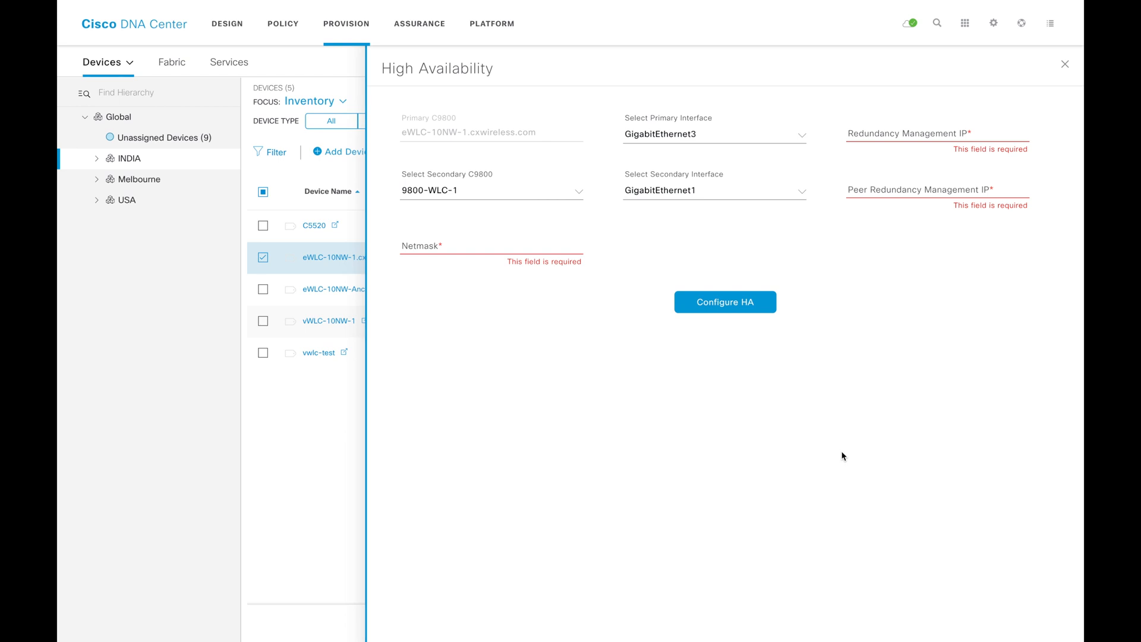
{"action": "mouse_move", "coordinate": [861, 402]}
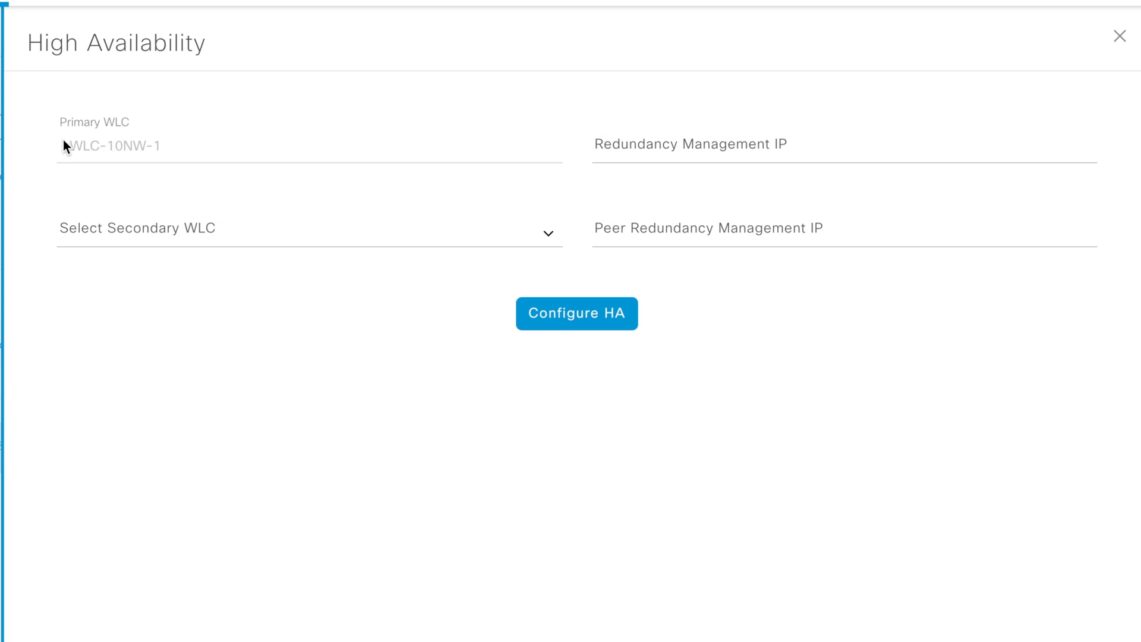
Step: Bring up the redundancy summary pairing 9800-WLC-1 and 9800-WLC-2 with SSO and complete sync
{"action": "left_click", "coordinate": [578, 314]}
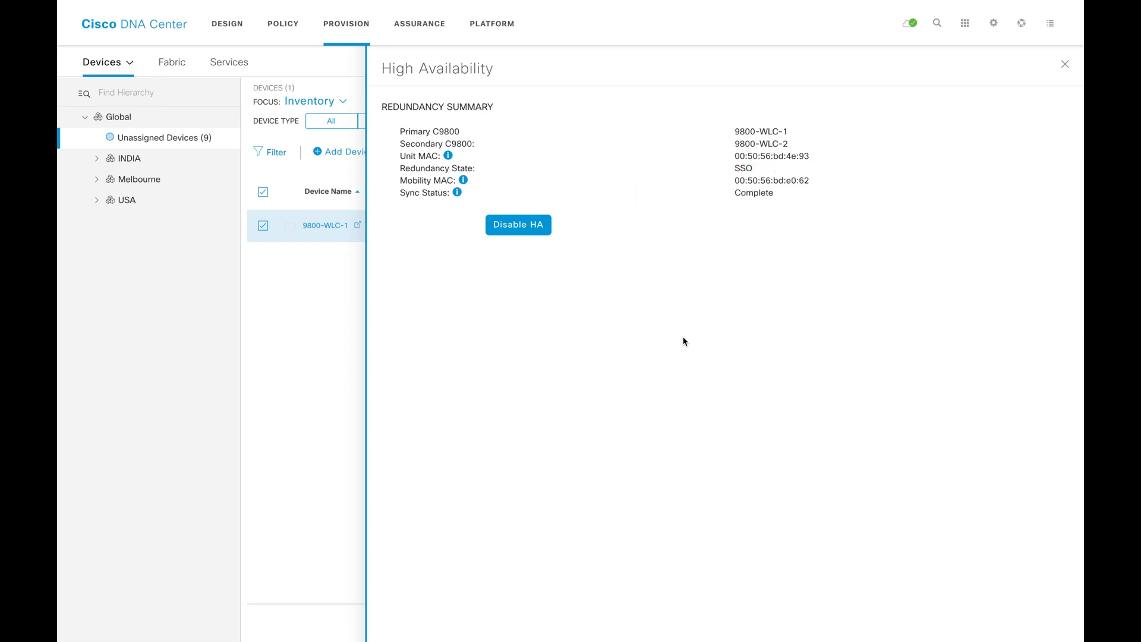
{"action": "mouse_move", "coordinate": [518, 233]}
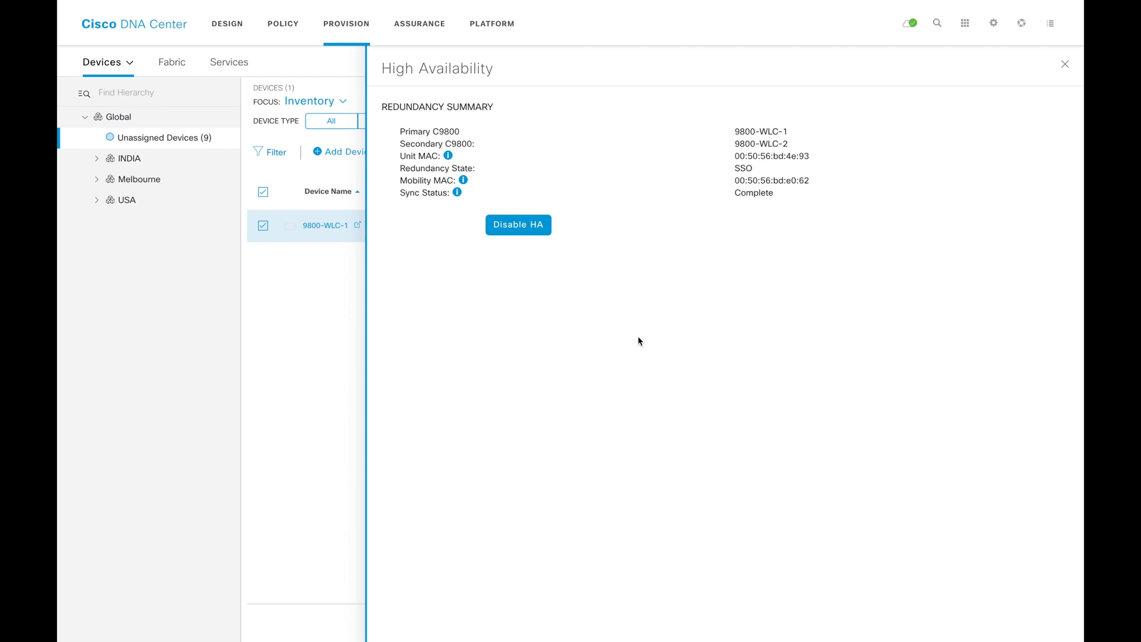
Step: Close the High Availability panel after confirming SSO and complete sync
{"action": "left_click", "coordinate": [1065, 63]}
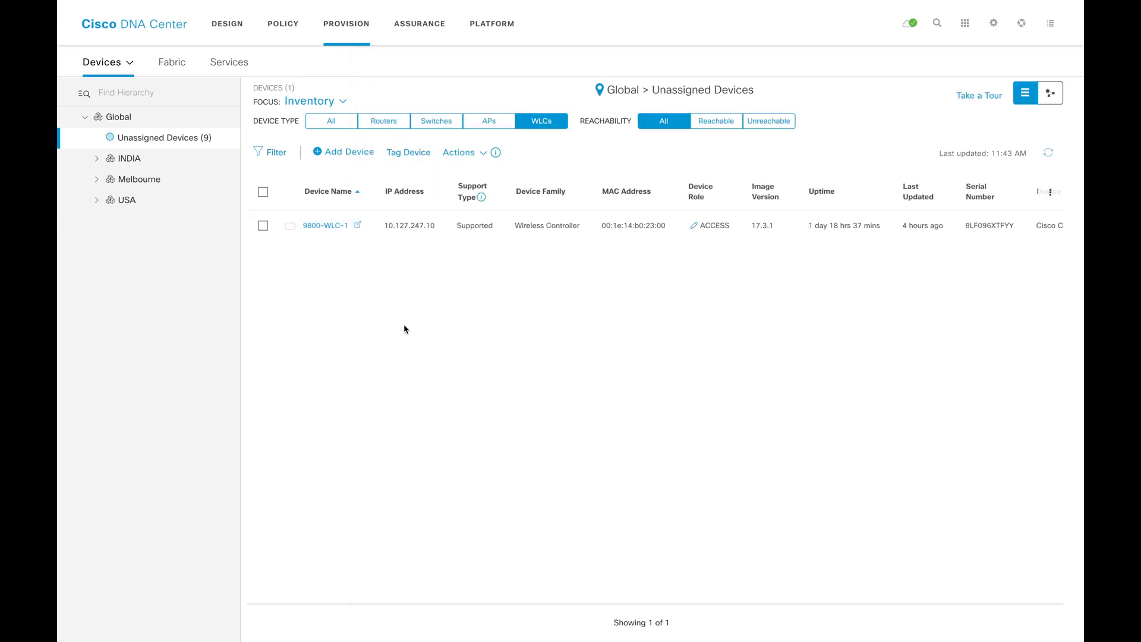
Step: Show 9800-WLC-1 device details with Wireless Info reporting 9800-WLC-2 secondary, SSO, complete sync
{"action": "left_click", "coordinate": [325, 226]}
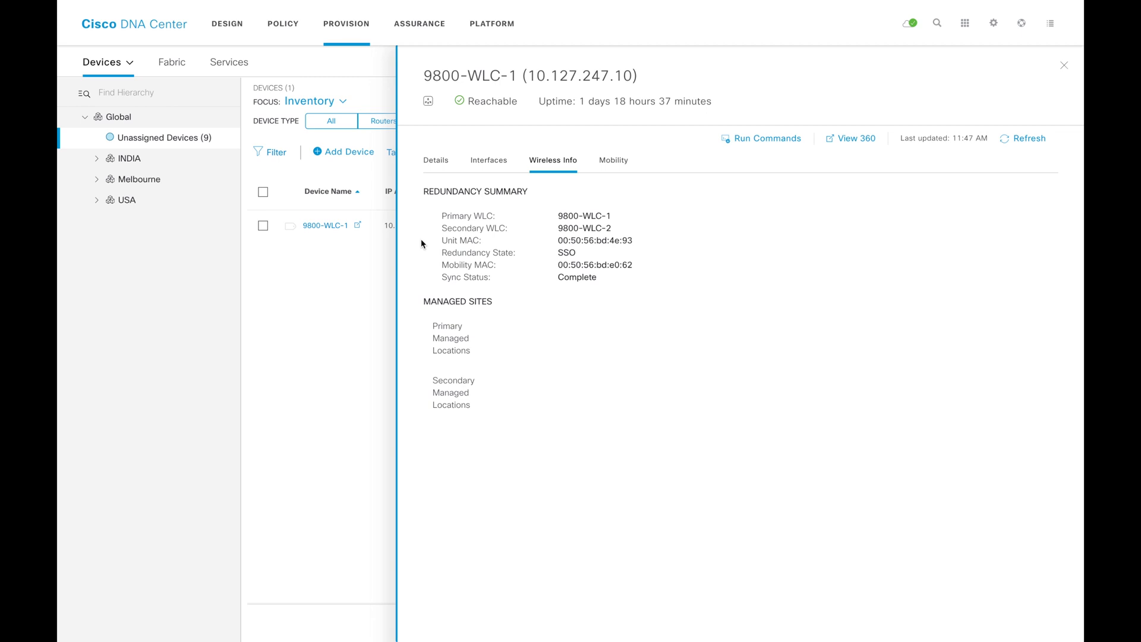